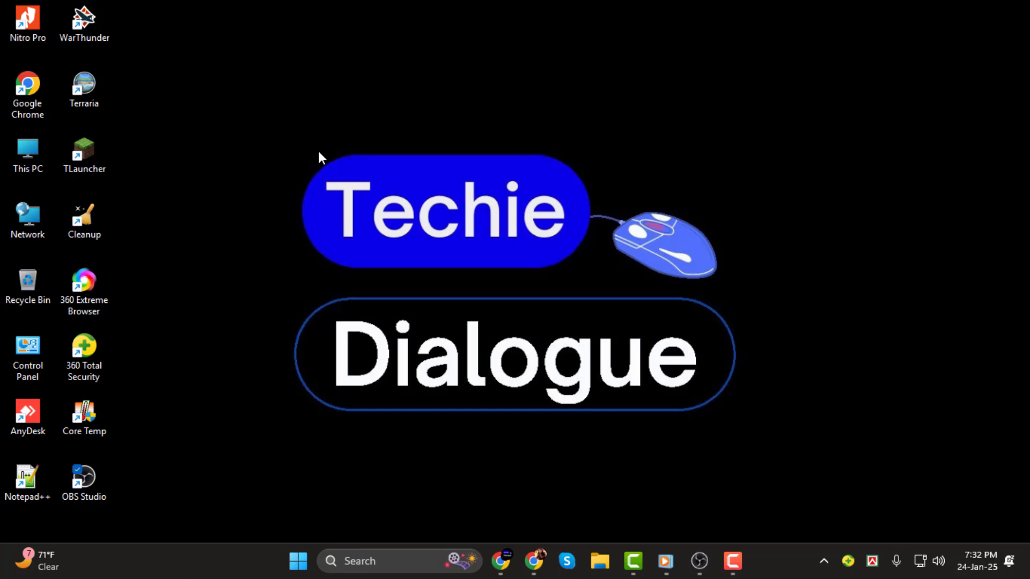
mouse_move(302, 148)
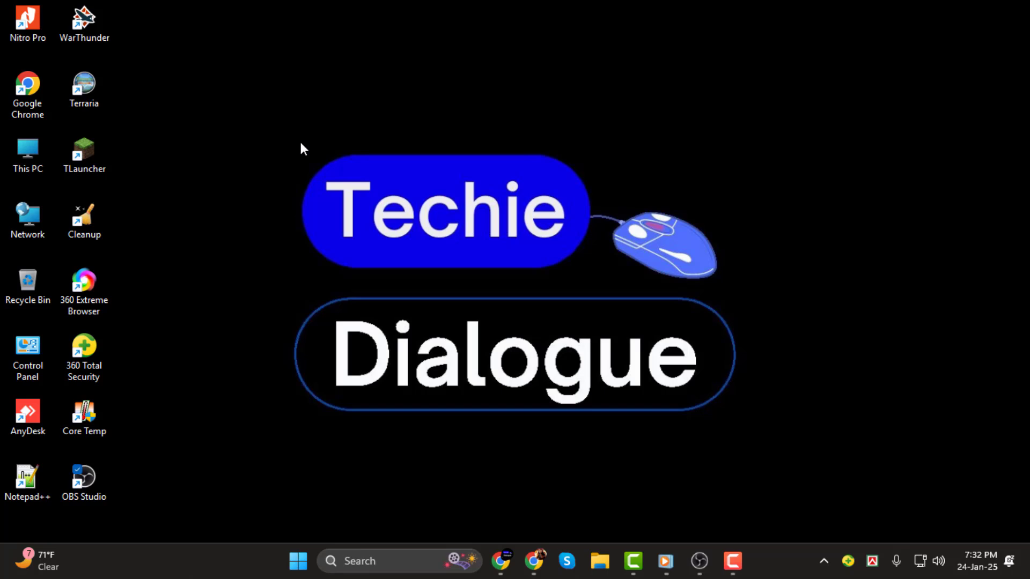
mouse_move(553, 281)
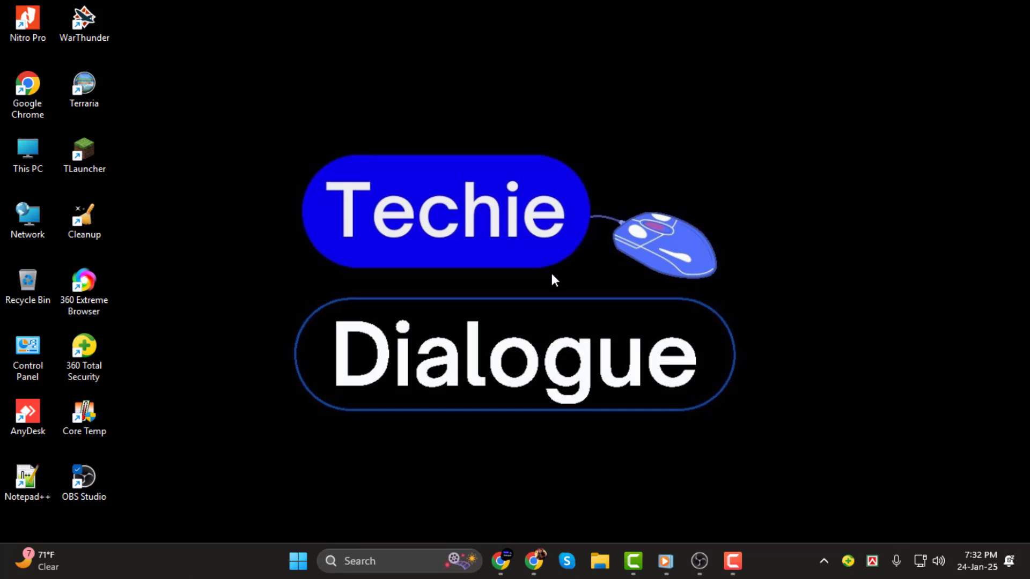
mouse_move(635, 394)
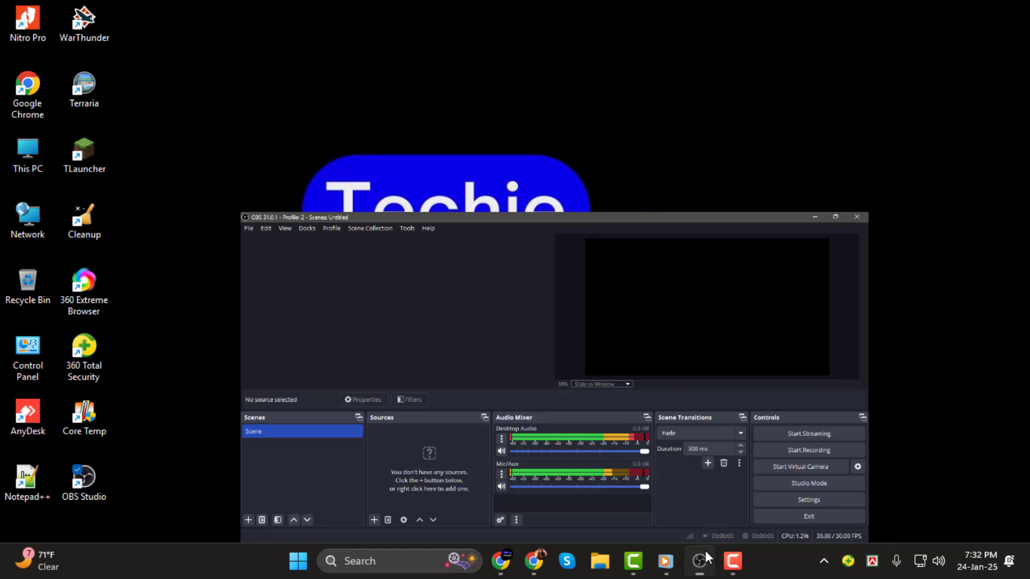
Maximize the OBS Studio window and open its File menu.
click(836, 216)
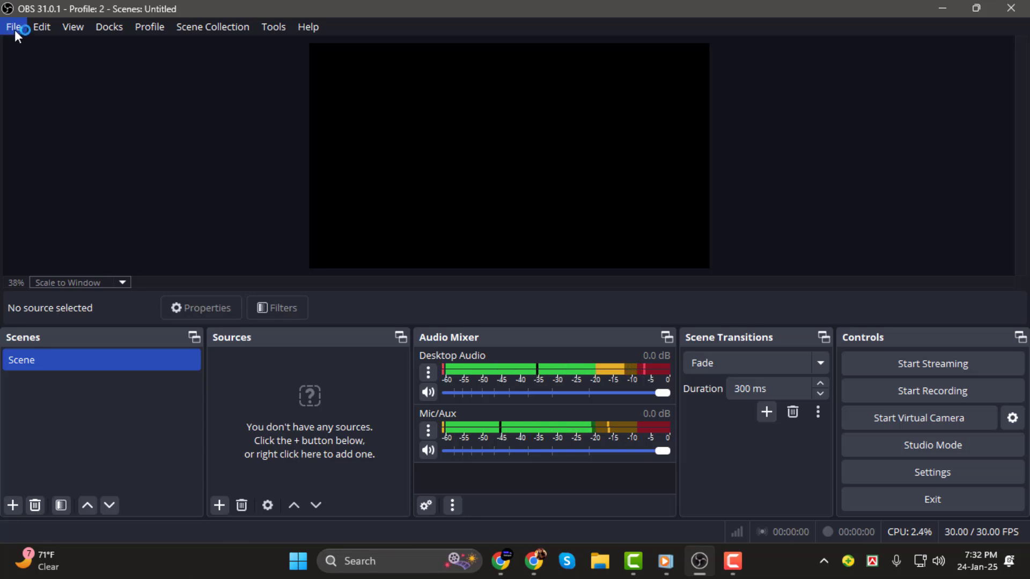
click(12, 26)
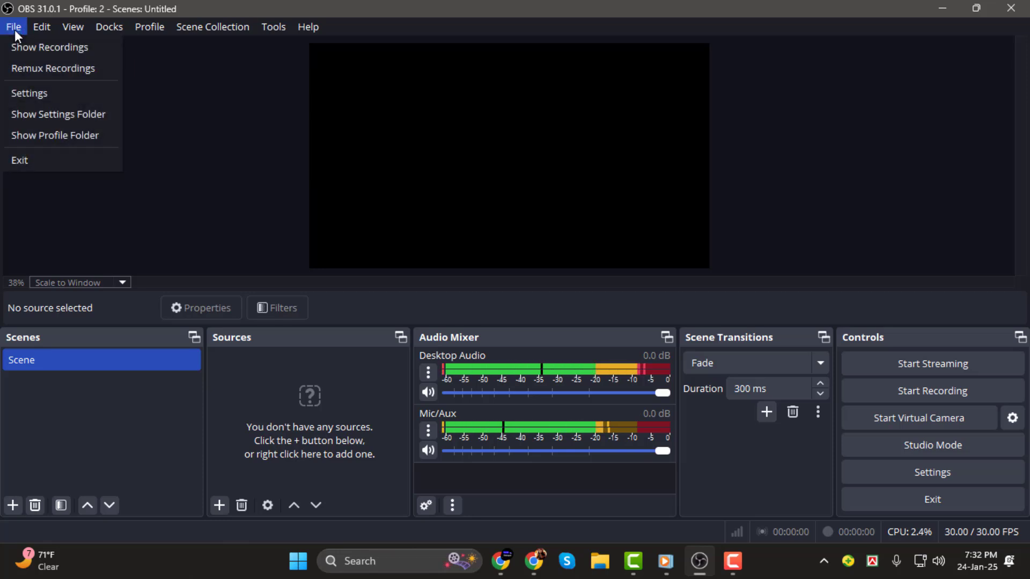
mouse_move(57, 114)
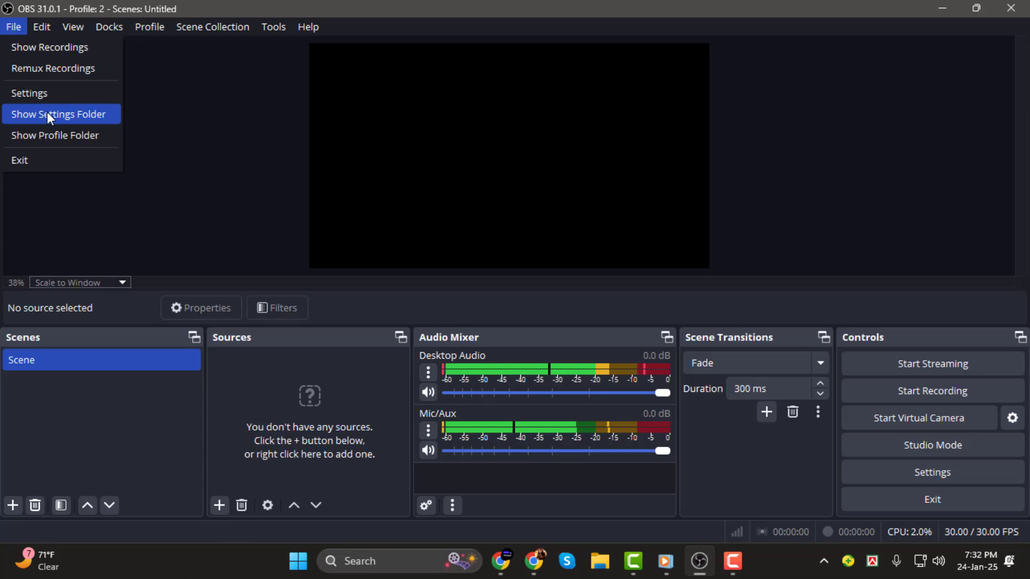
Open OBS's settings folder, move up to Roaming, and bring up obs-studio's context menu.
click(58, 113)
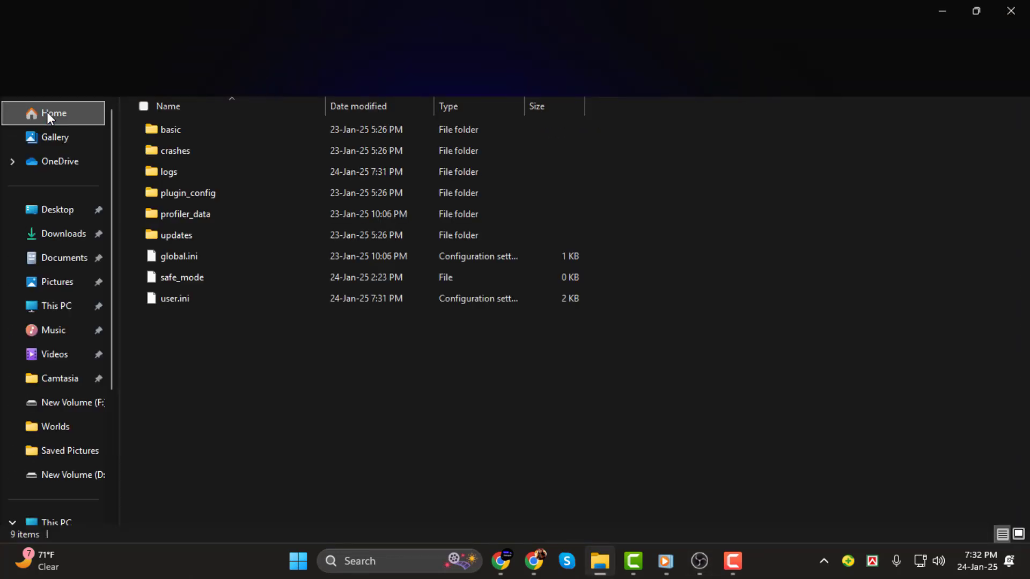
click(178, 257)
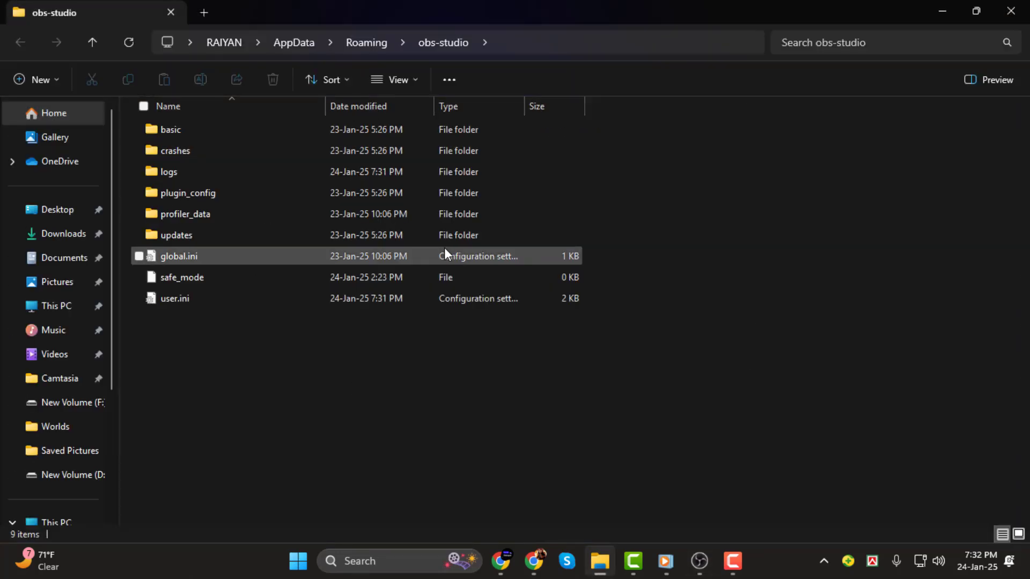
click(169, 172)
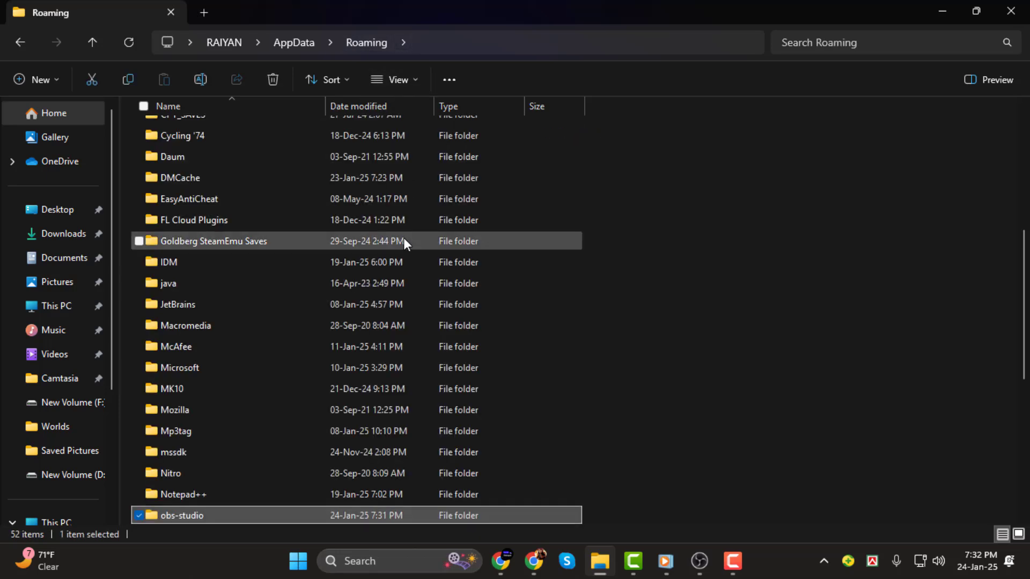
scroll(down, 3)
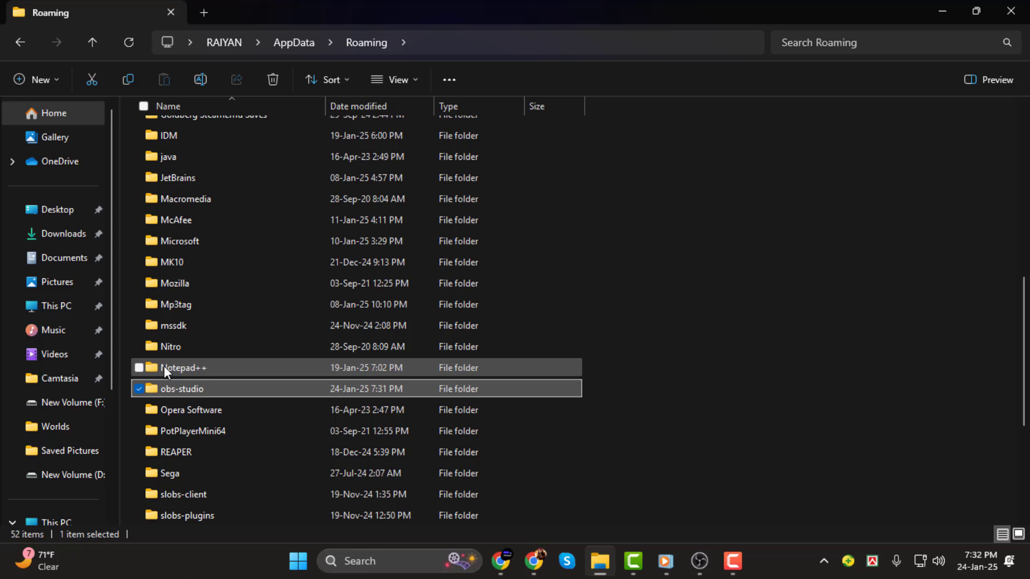
mouse_move(188, 394)
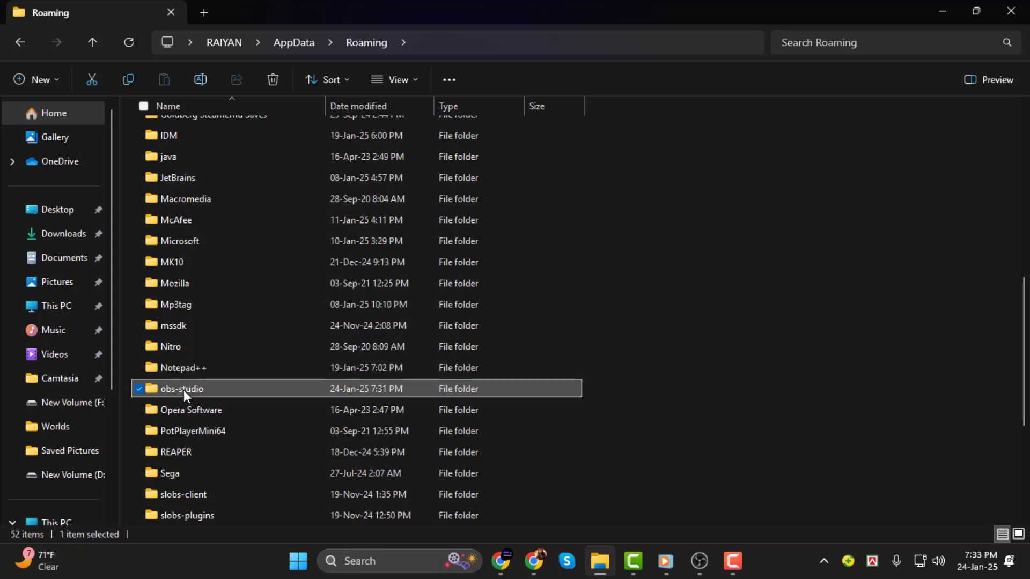
right_click(182, 388)
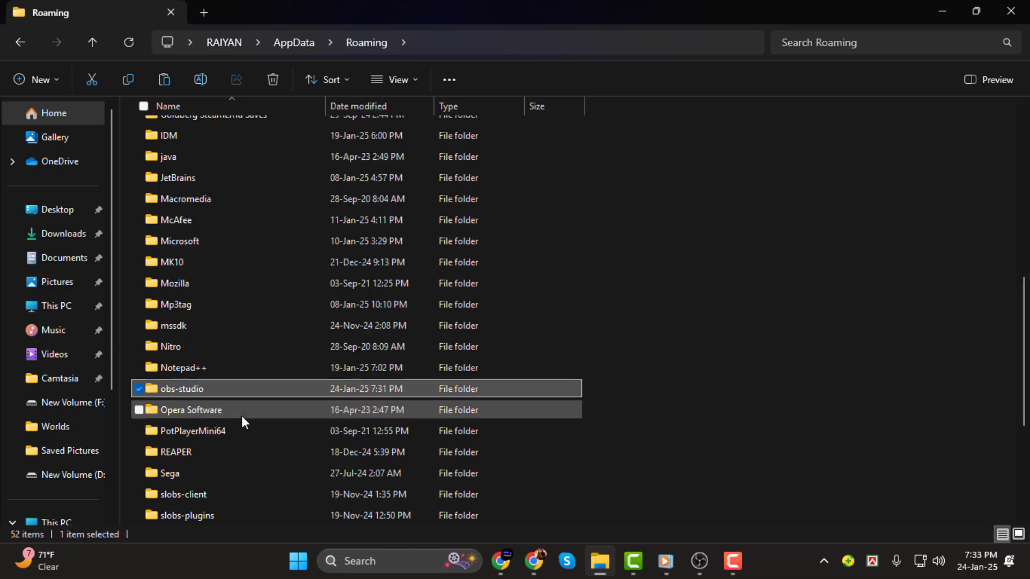
mouse_move(56, 209)
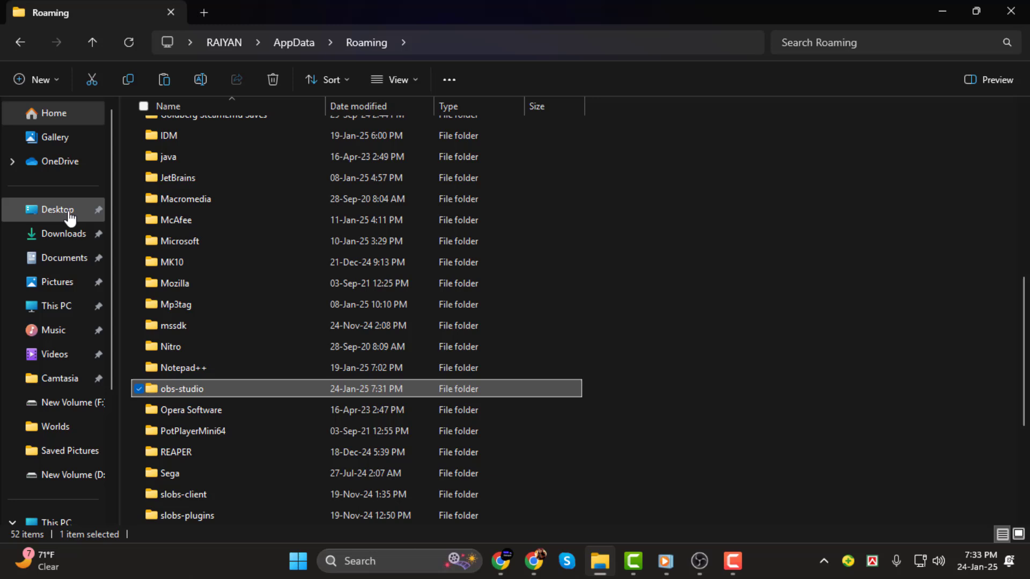
Paste the copied obs-studio folder into the Desktop folder as a backup.
click(58, 210)
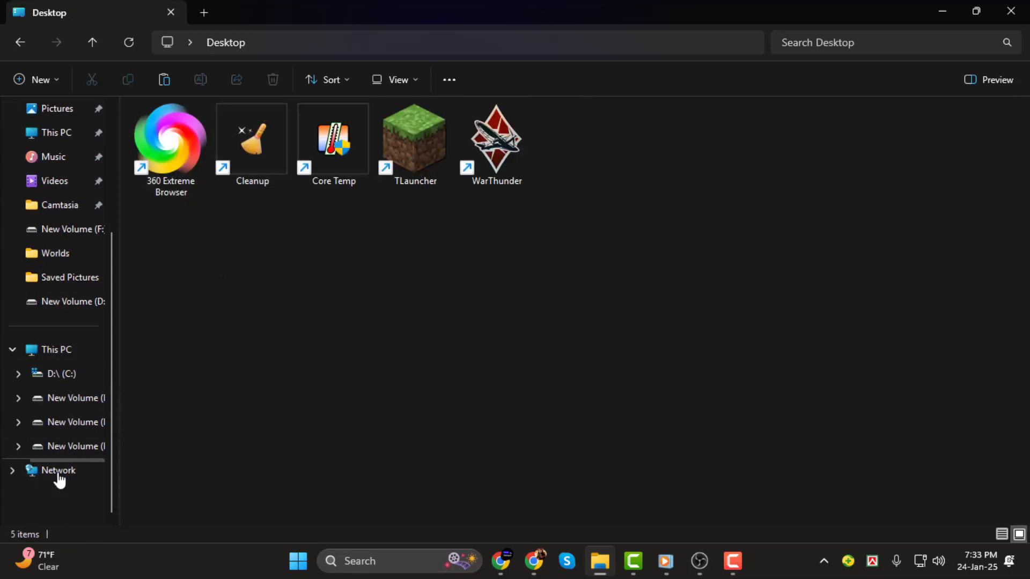
scroll(up, 3)
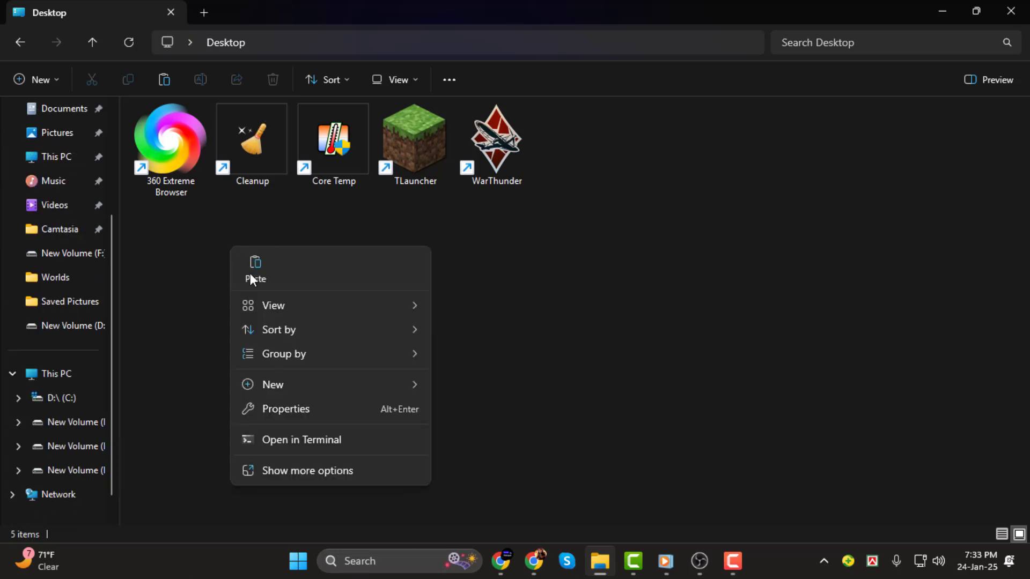
click(260, 269)
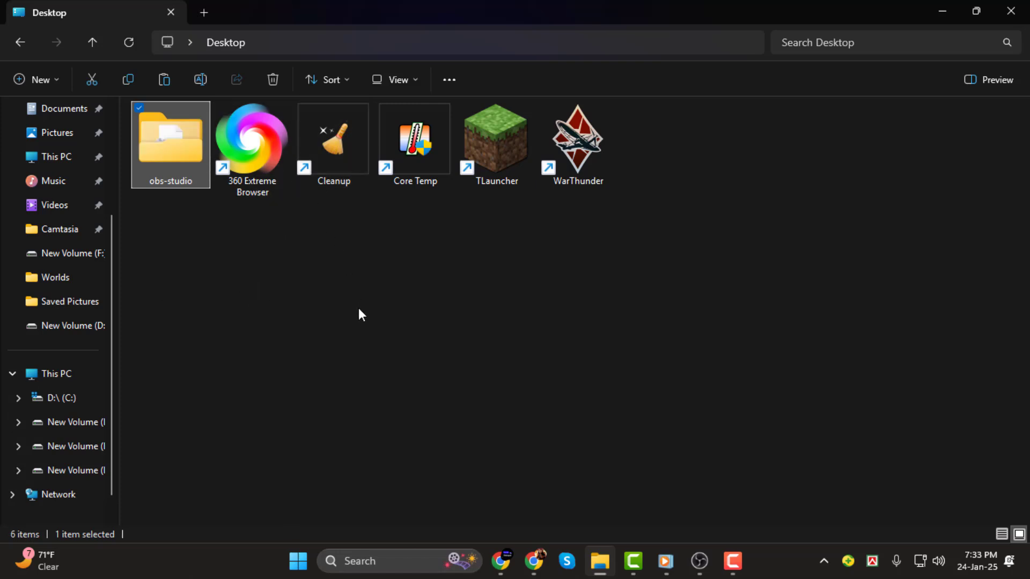
mouse_move(665, 525)
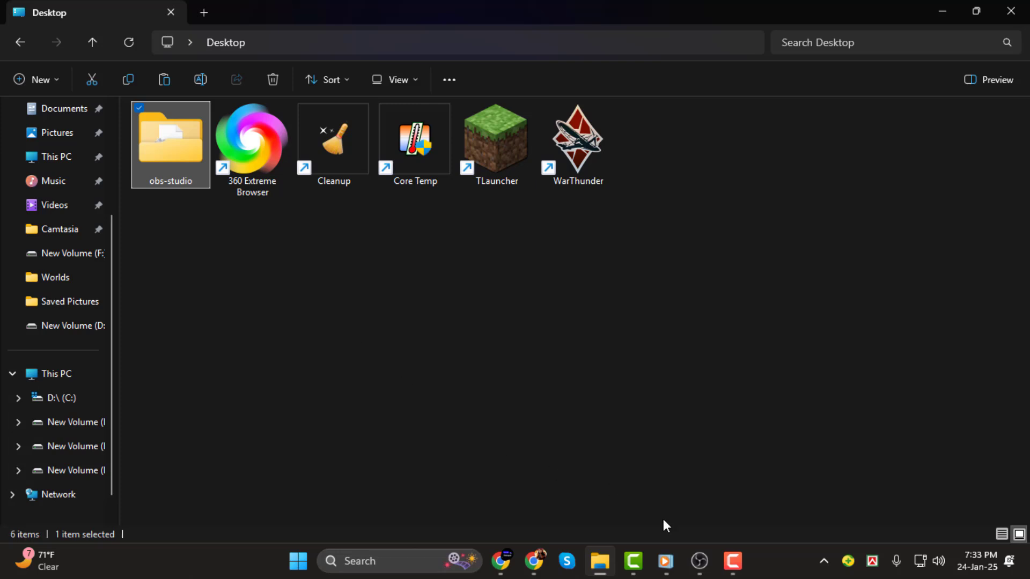
mouse_move(669, 525)
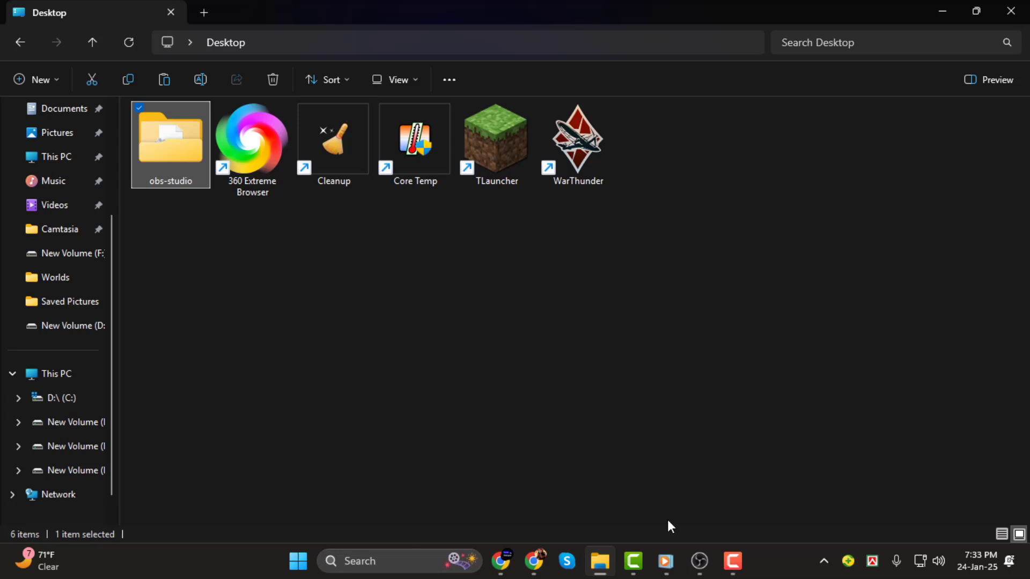
mouse_move(699, 561)
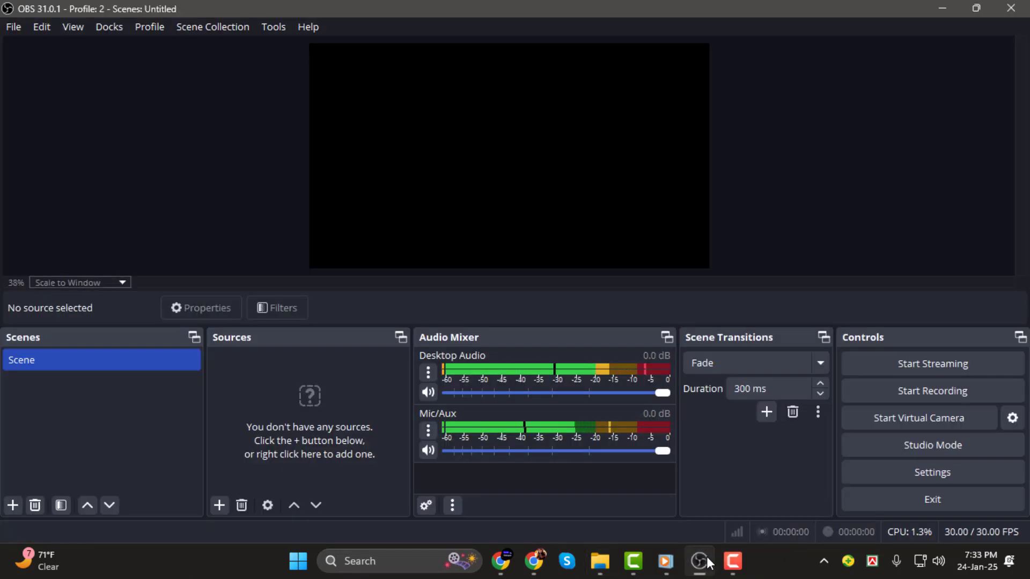
mouse_move(567, 292)
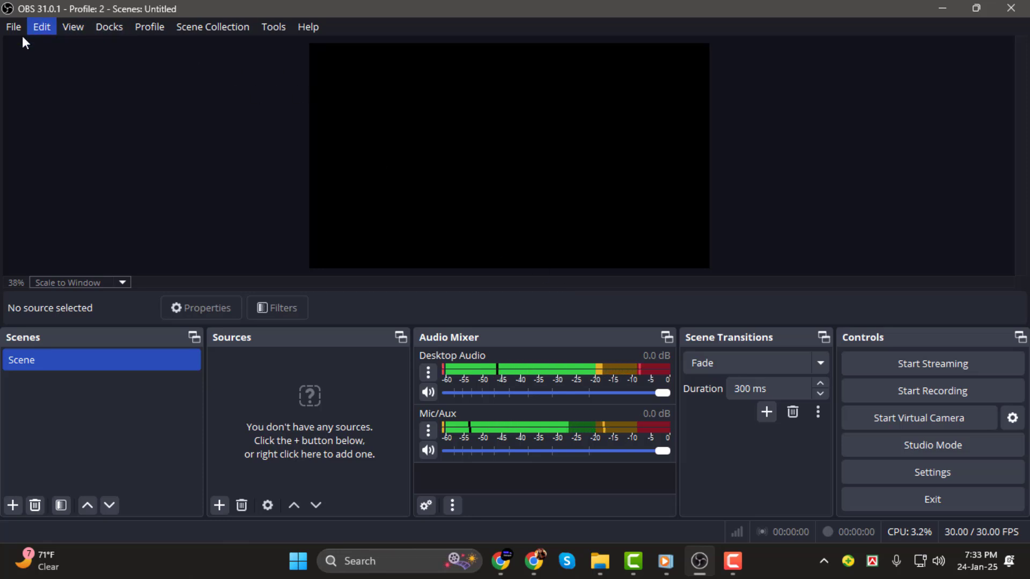
Return to OBS Studio and open the File menu for Show Settings Folder.
click(13, 26)
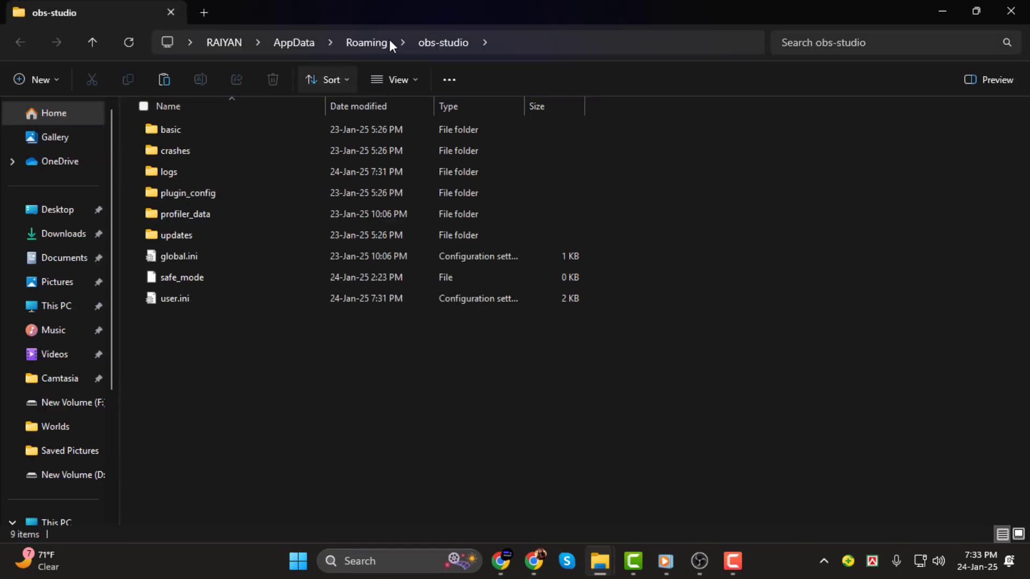
Move up to Roaming and copy the obs-studio folder with the toolbar Copy button.
click(366, 42)
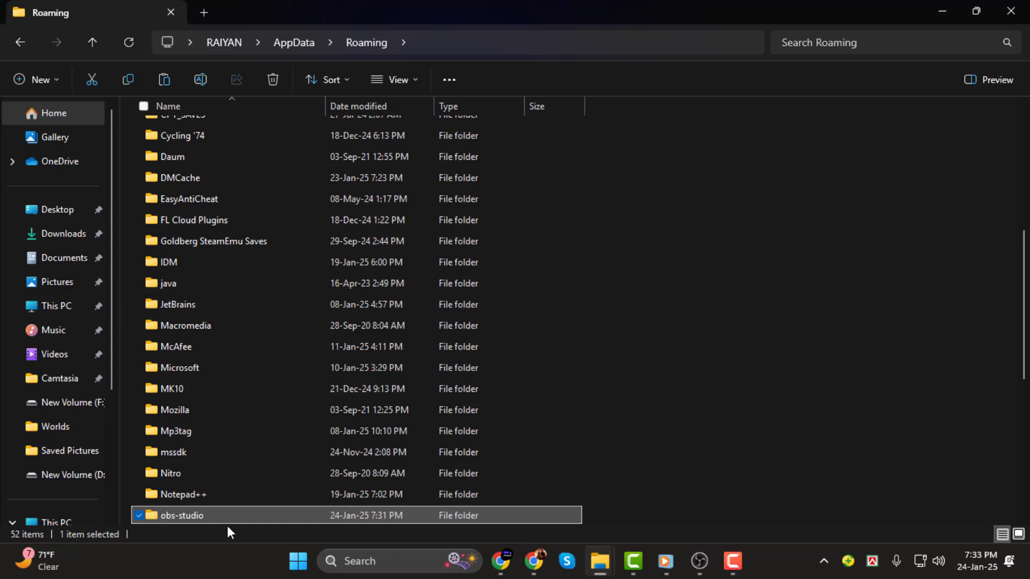
scroll(down, 3)
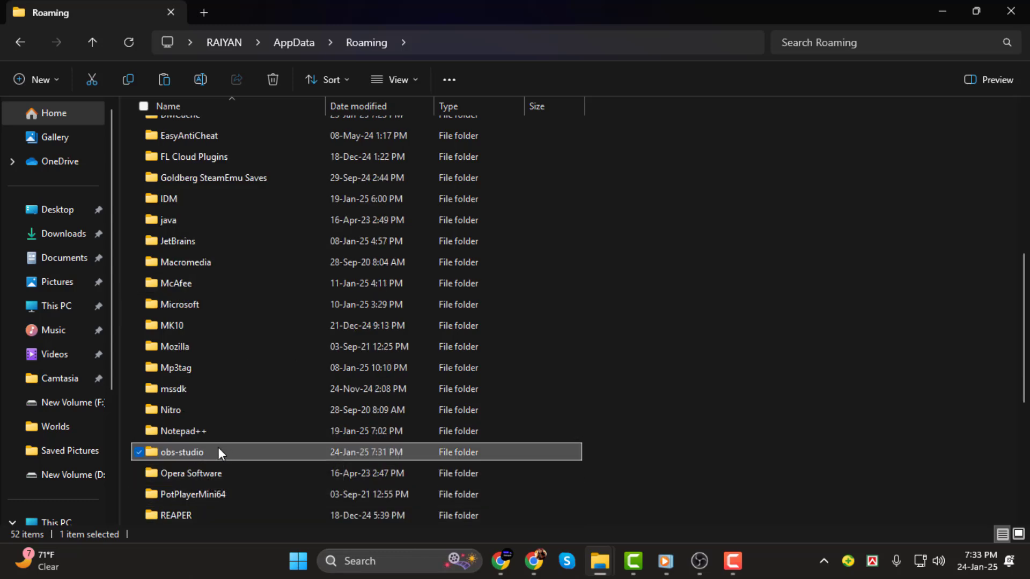
mouse_move(220, 452)
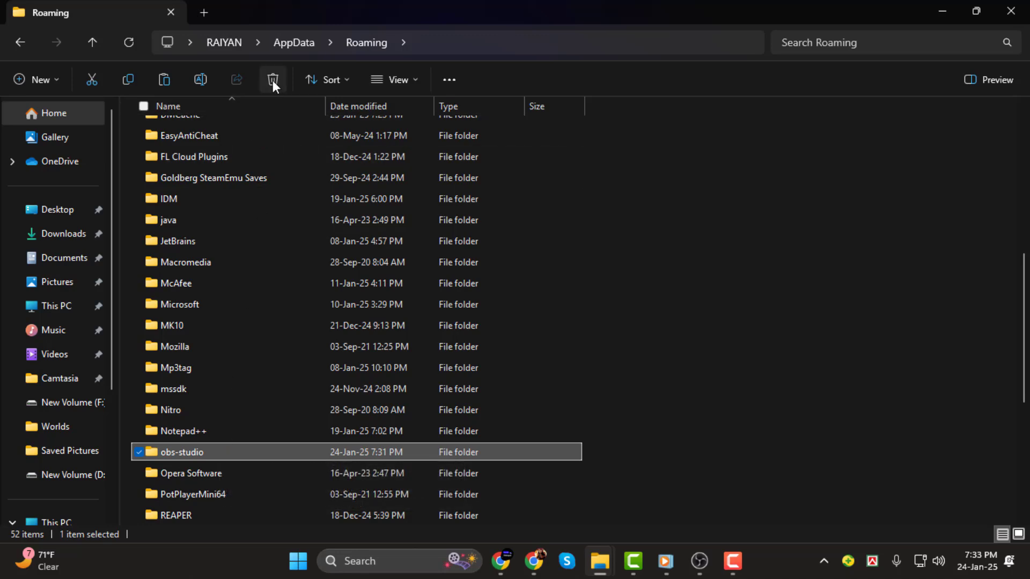
click(272, 80)
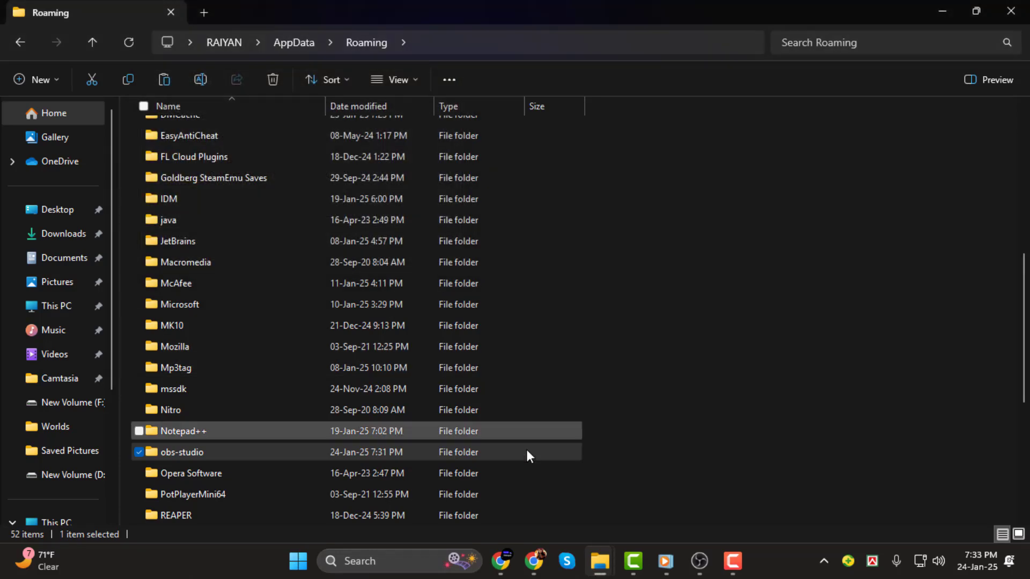
Paste into Roaming, producing the duplicate folder 'obs-studio - Copy'.
right_click(530, 453)
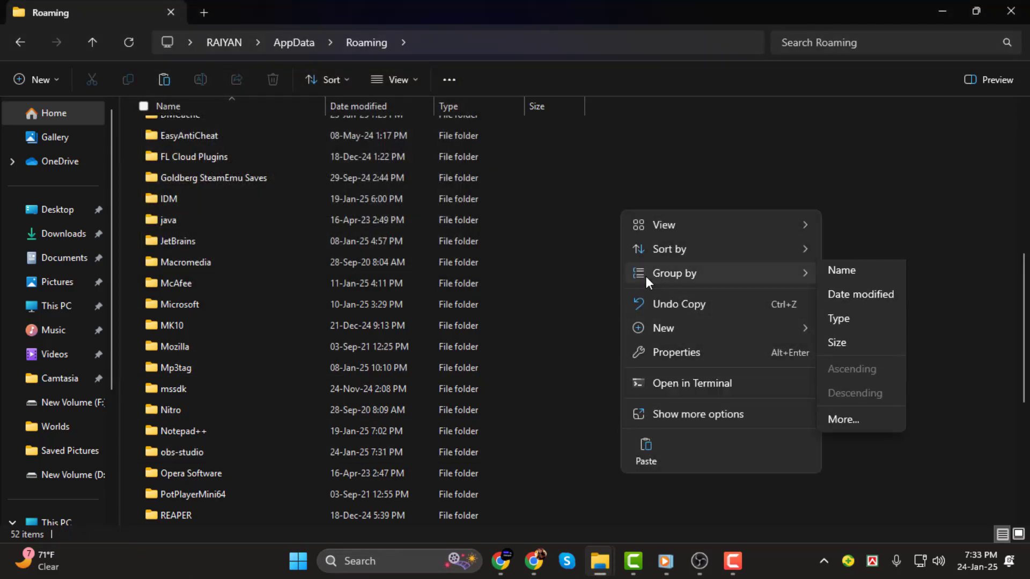
mouse_move(645, 459)
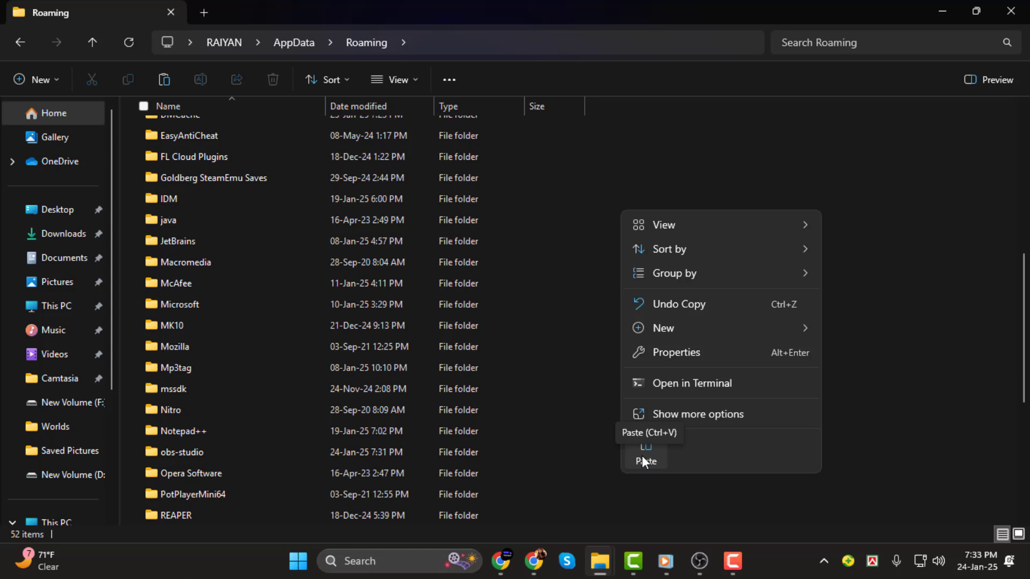
click(645, 460)
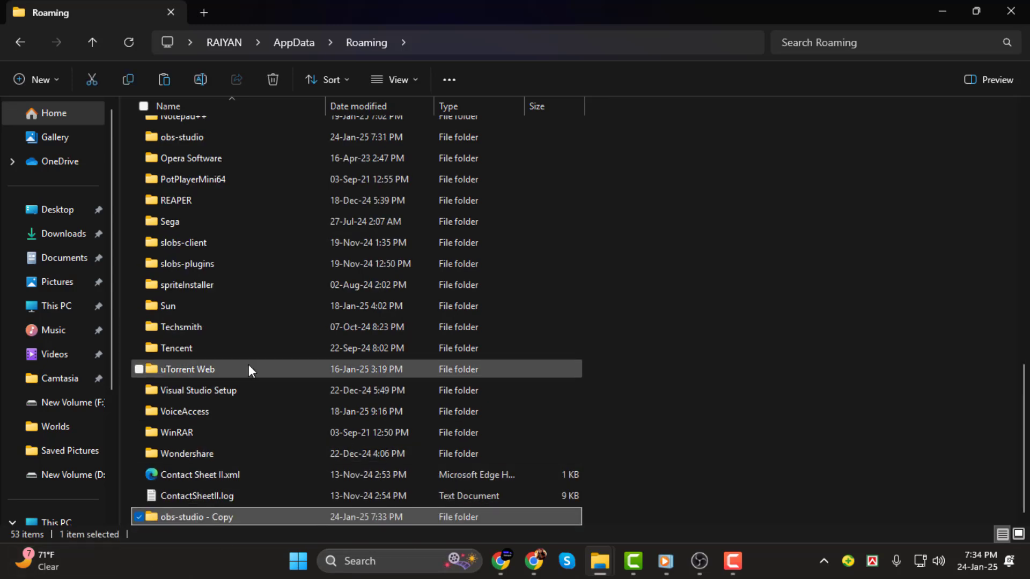
mouse_move(682, 539)
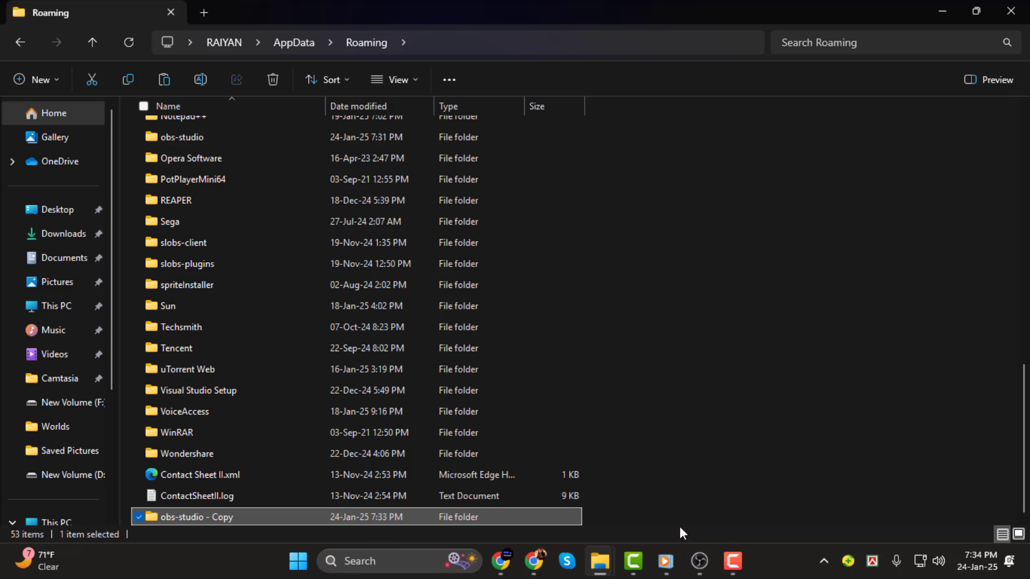
mouse_move(704, 490)
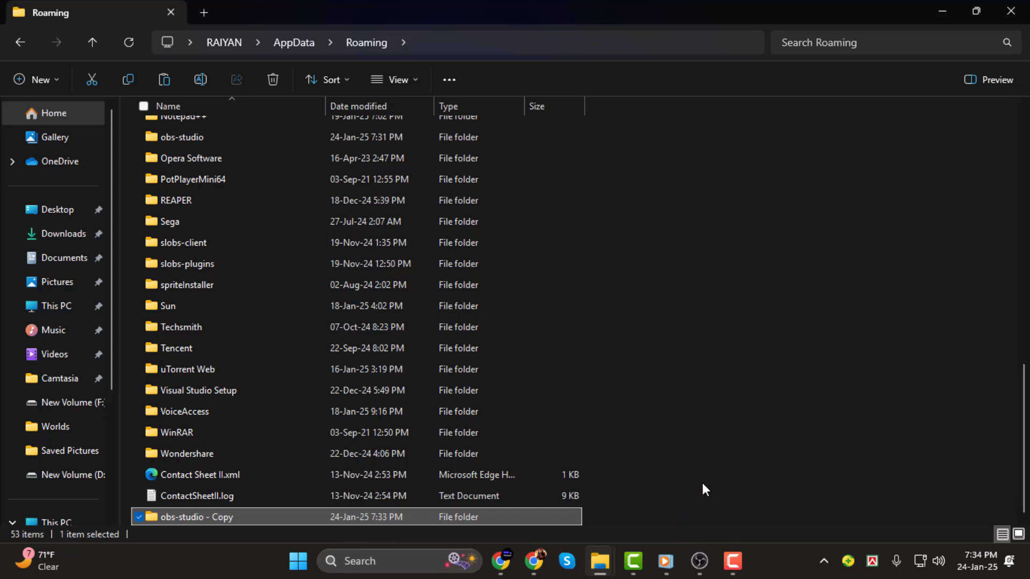